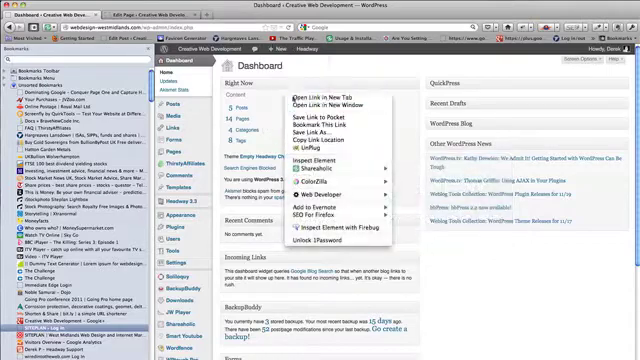
Open Add New page in a new tab and title it 'Word'
click(300, 85)
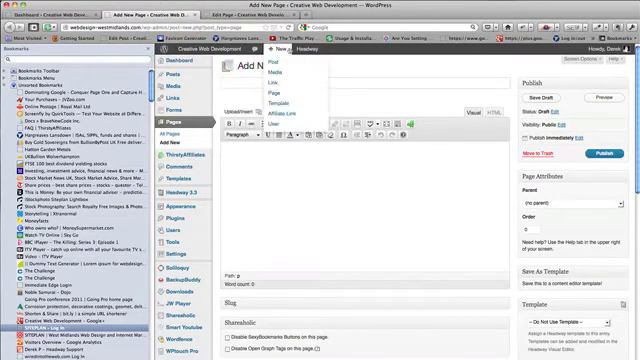
text(Word)
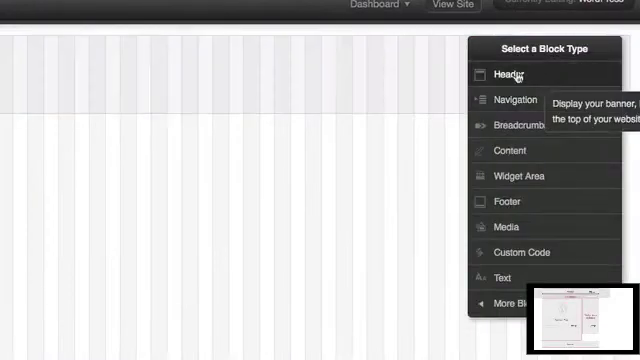
Draw header and content blocks on the Headway grid
click(509, 74)
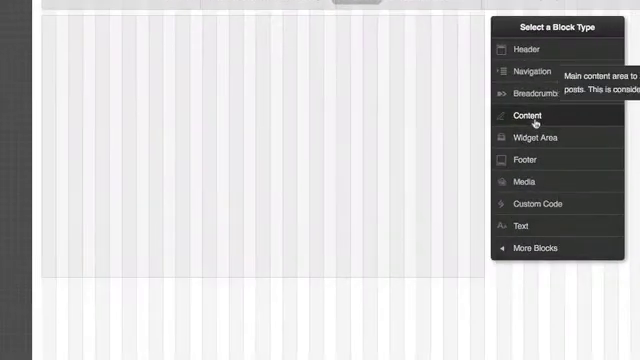
click(531, 114)
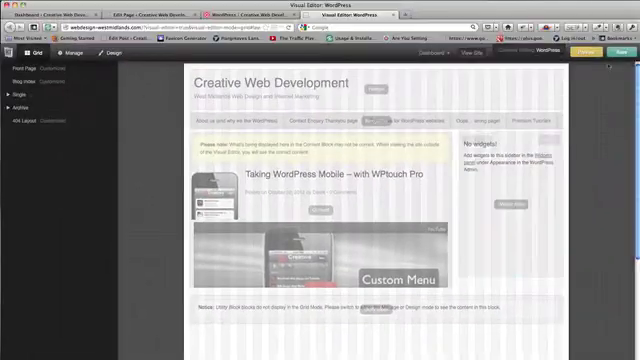
click(597, 52)
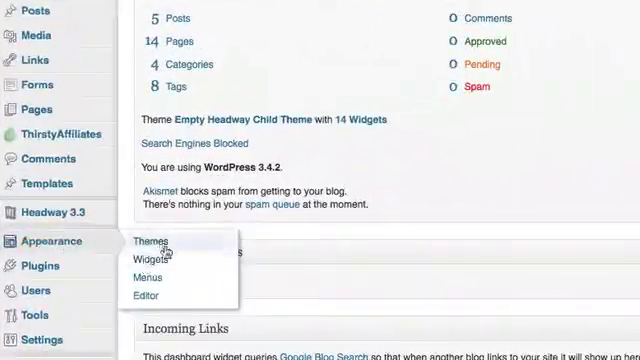
Assign the main menu to Navigation #99 and add the WordPress page to it
right_click(167, 240)
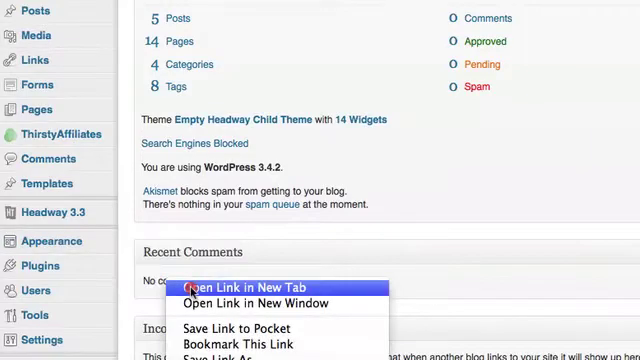
click(257, 287)
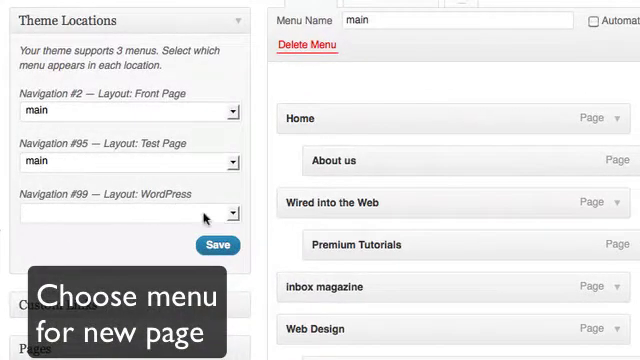
click(128, 213)
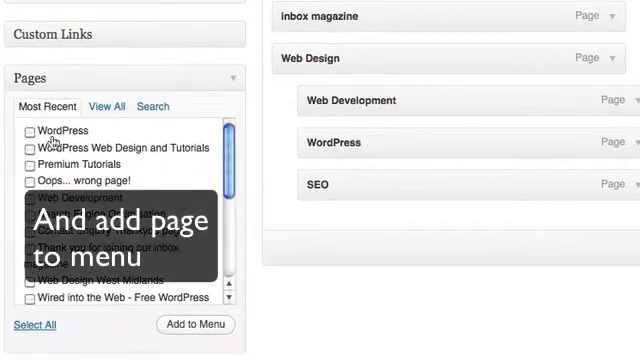
click(29, 130)
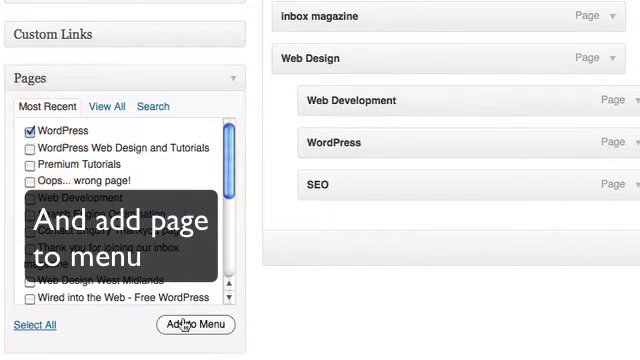
click(196, 324)
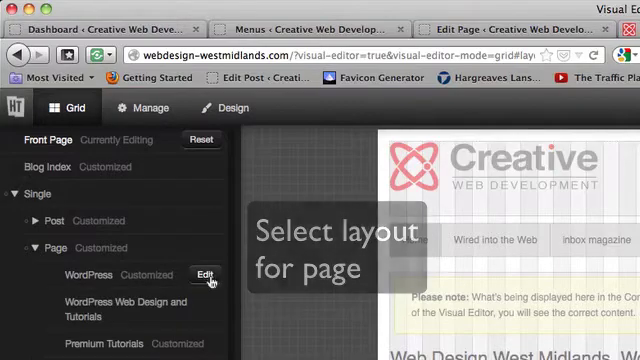
Edit the WordPress page layout and set its header block to mirror the site header
click(204, 275)
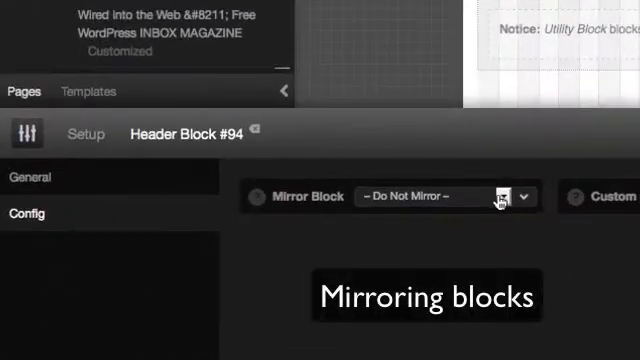
click(433, 196)
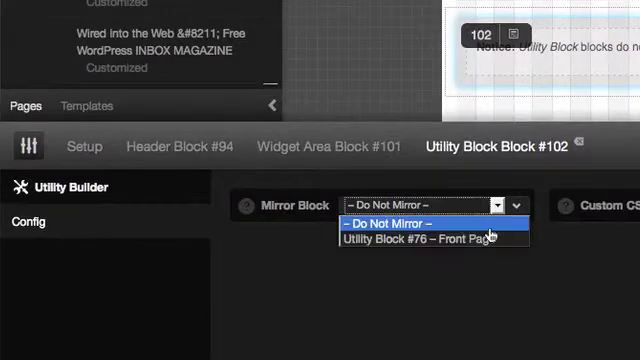
Set Mirror Block to Utility Block #76 – Front Page
click(424, 238)
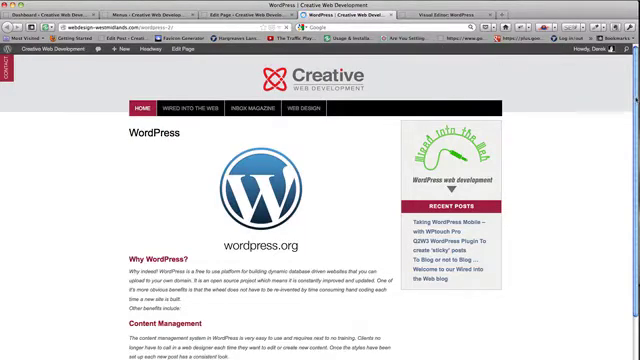
Scroll down the live WordPress page to check header, menu and sidebar
scroll(down, 3)
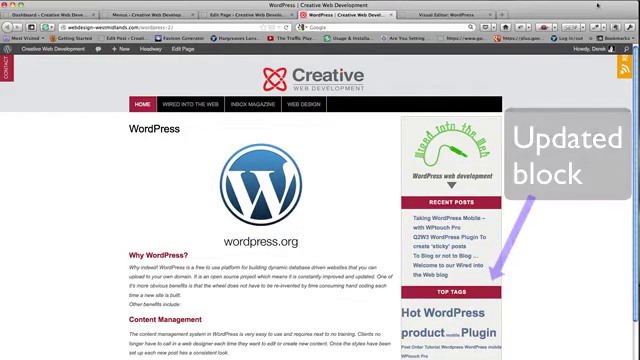
Scroll down the reloaded page to the Top Tags and Categories sidebar sections
scroll(down, 3)
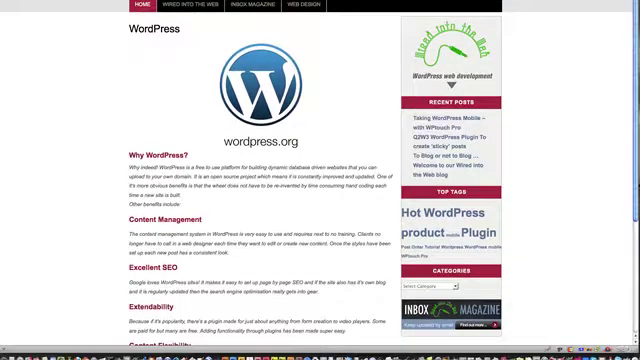